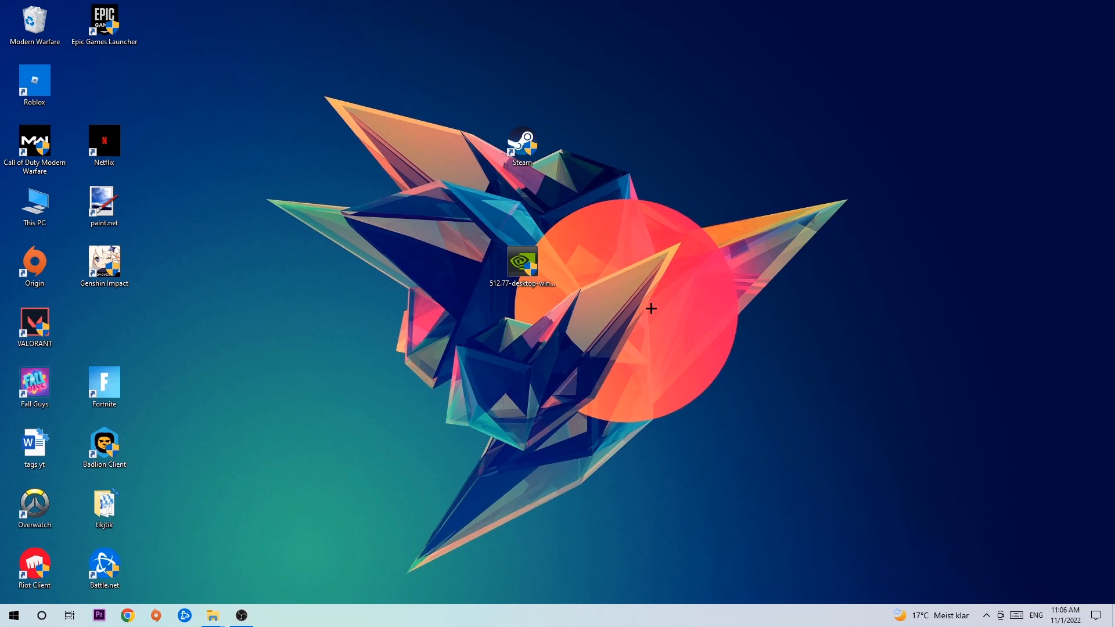
{"action": "mouse_move", "coordinate": [657, 303]}
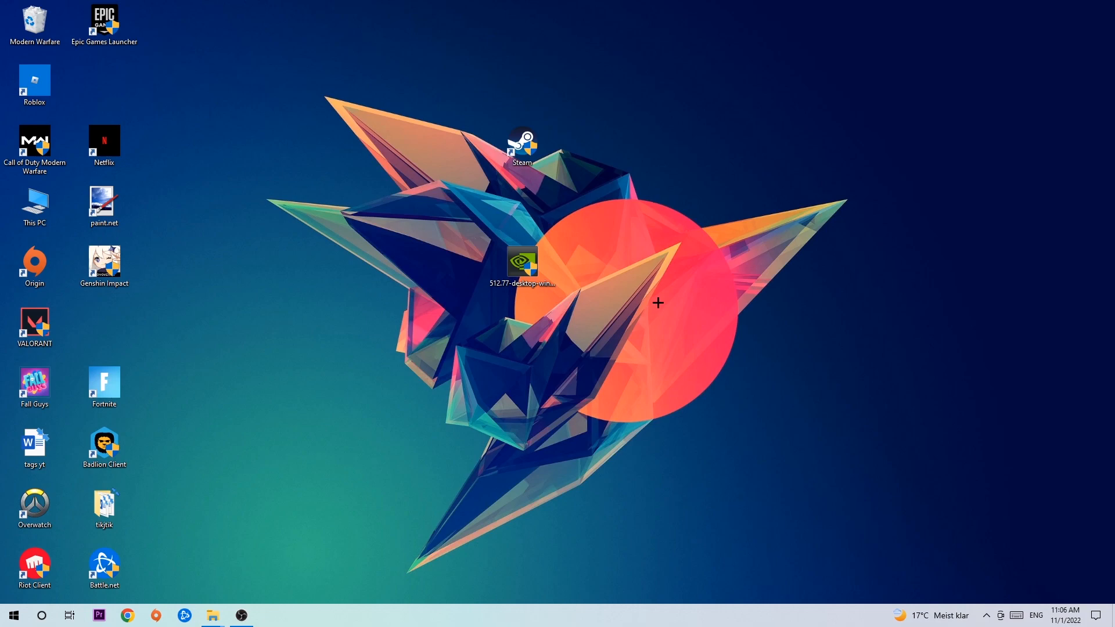
{"action": "mouse_move", "coordinate": [539, 164]}
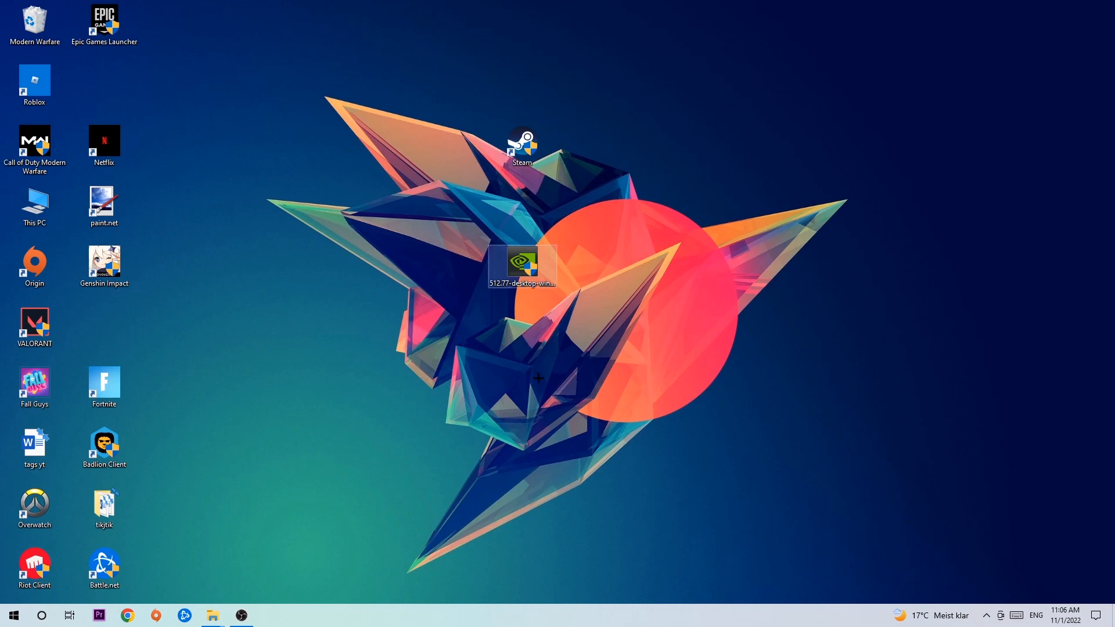
Open Task Manager from the taskbar and maximize it
{"action": "right_click", "coordinate": [529, 616]}
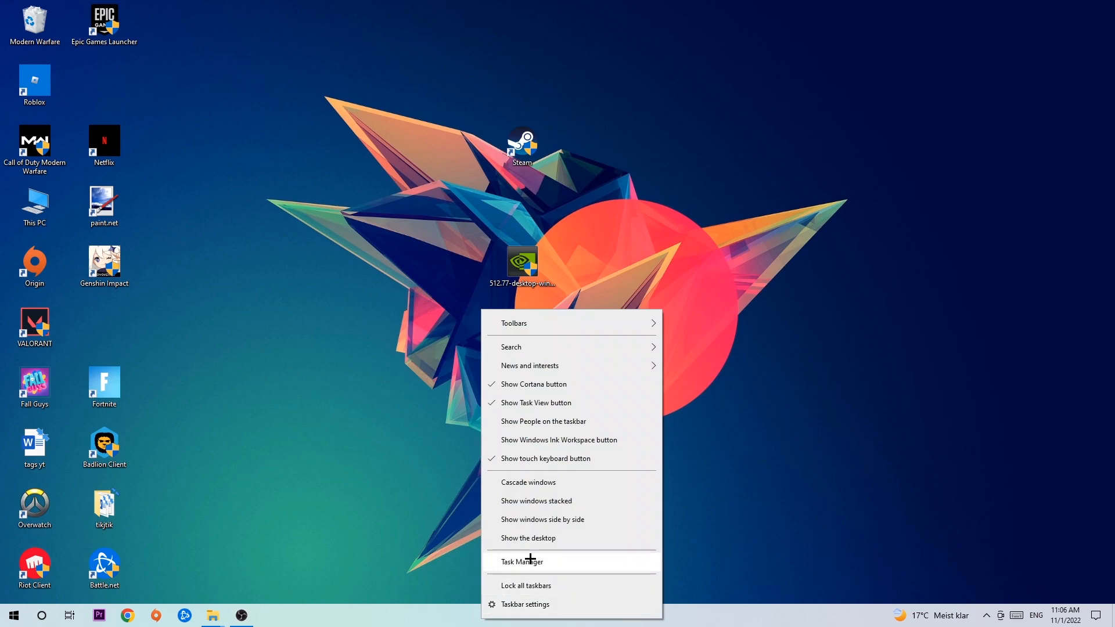
{"action": "left_click", "coordinate": [521, 561]}
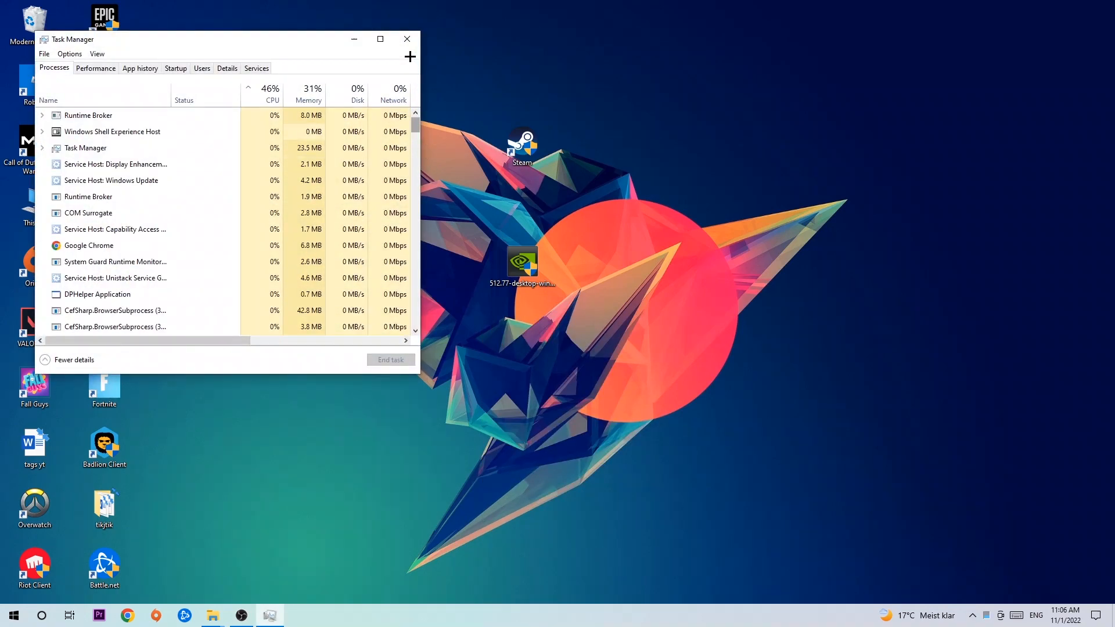
{"action": "left_click", "coordinate": [380, 39]}
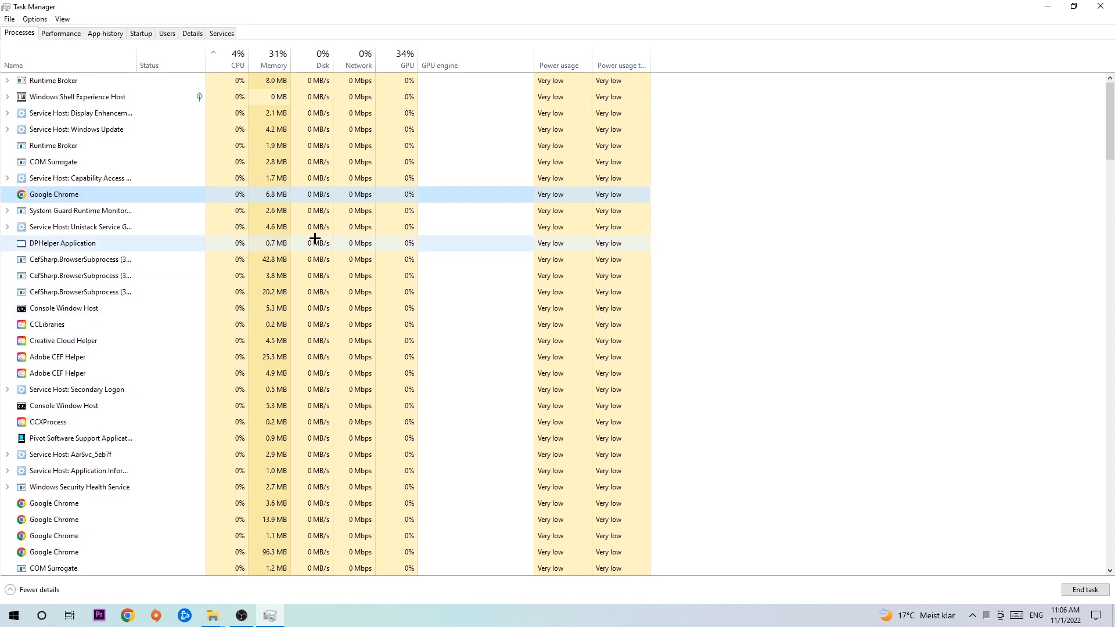
Drag the Steam shortcut left on the desktop, near the NVIDIA driver installer
{"action": "right_click", "coordinate": [54, 194]}
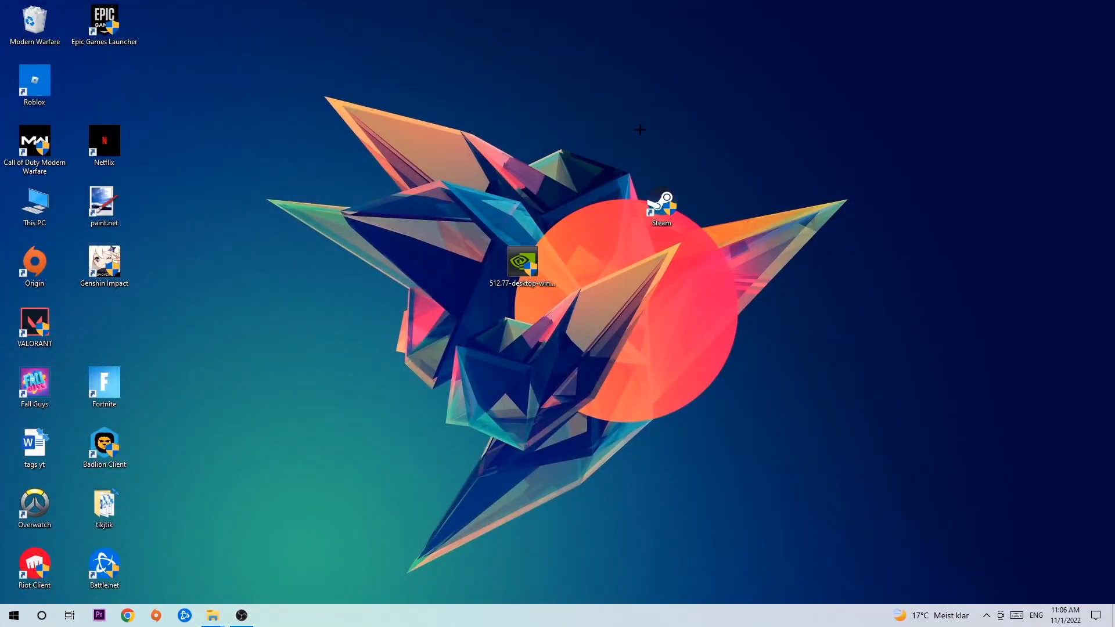
{"action": "left_click_drag", "start_coordinate": [662, 206], "coordinate": [562, 171]}
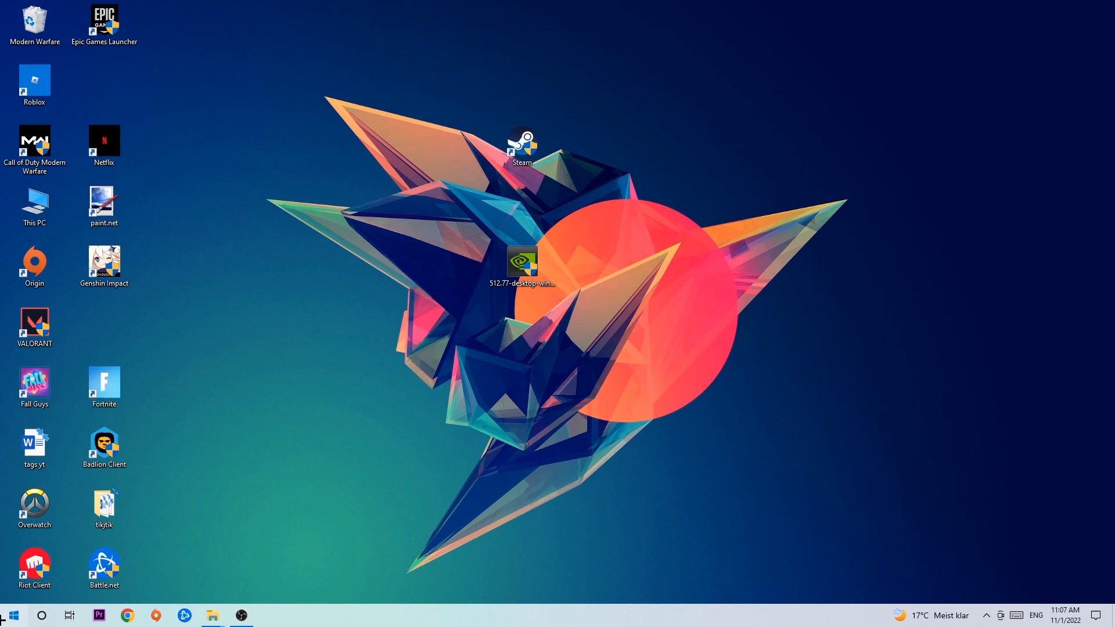
{"action": "left_click", "coordinate": [11, 615]}
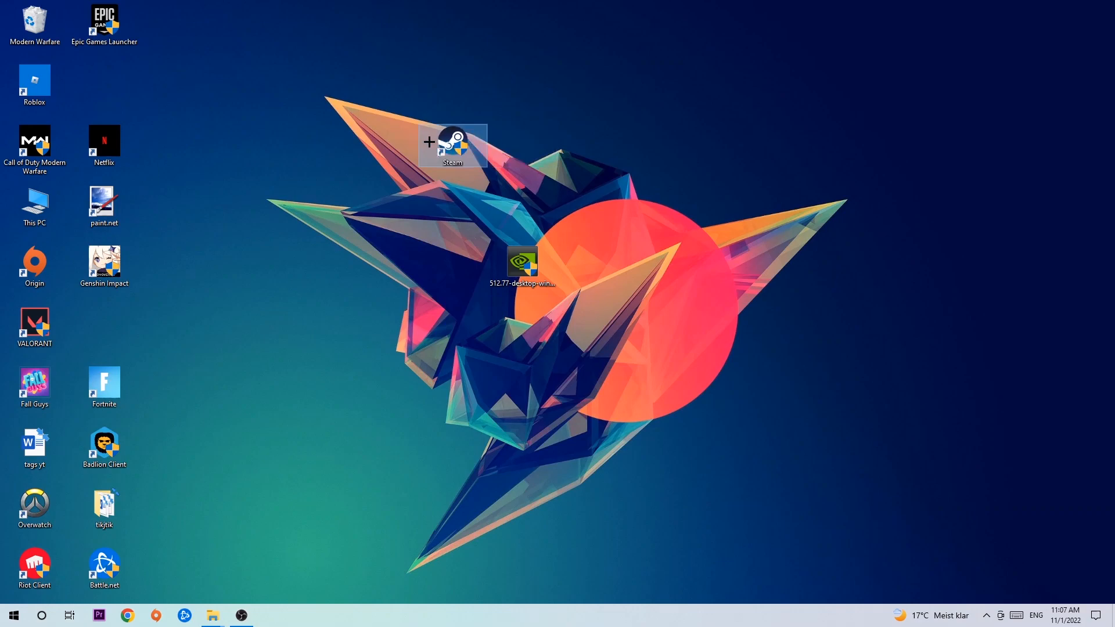
{"action": "right_click", "coordinate": [452, 145]}
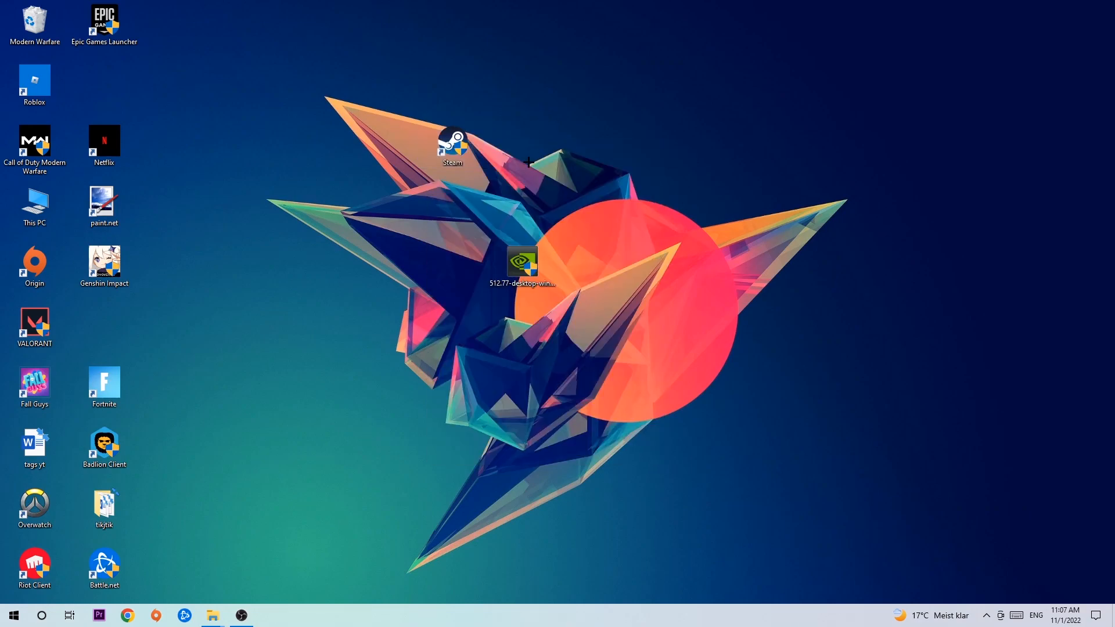
{"action": "mouse_move", "coordinate": [513, 153]}
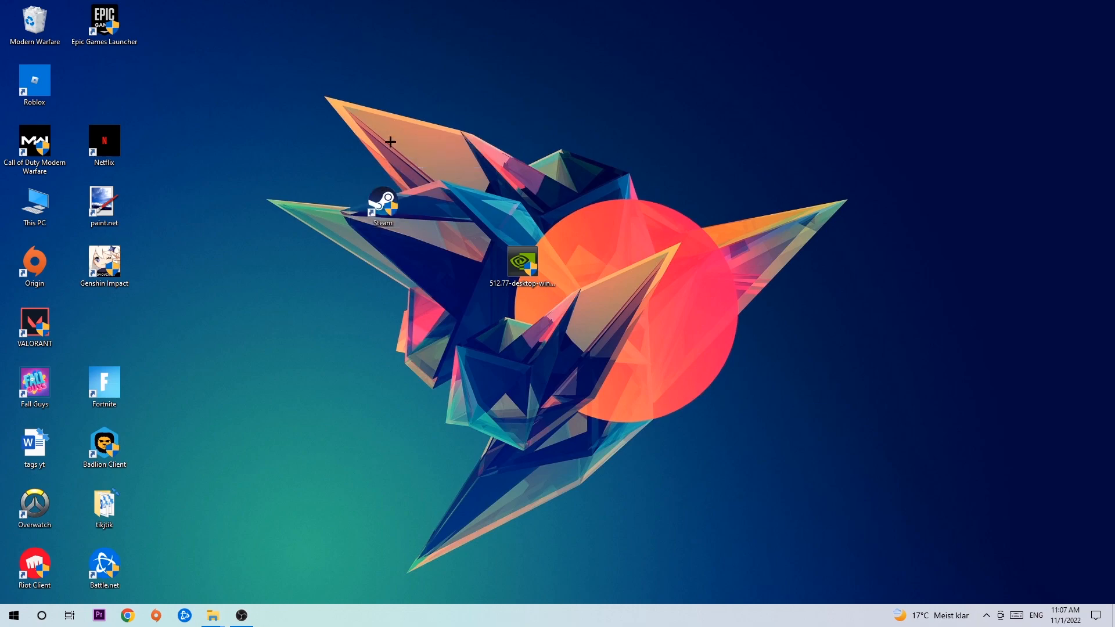
Open the Properties window of the Steam desktop shortcut
{"action": "right_click", "coordinate": [383, 199]}
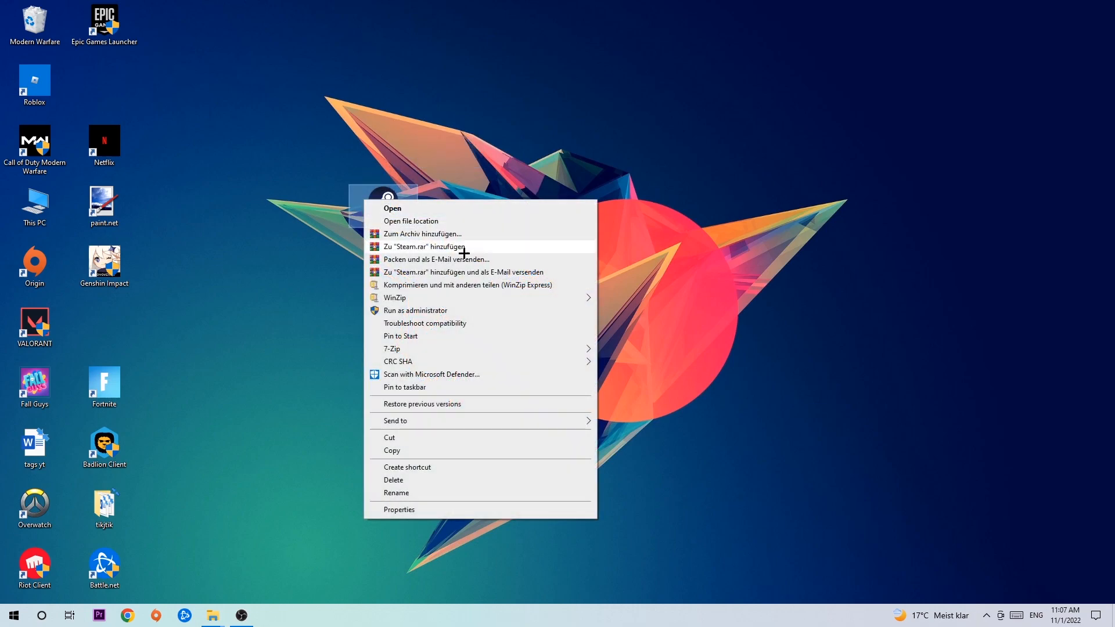
{"action": "left_click", "coordinate": [399, 510]}
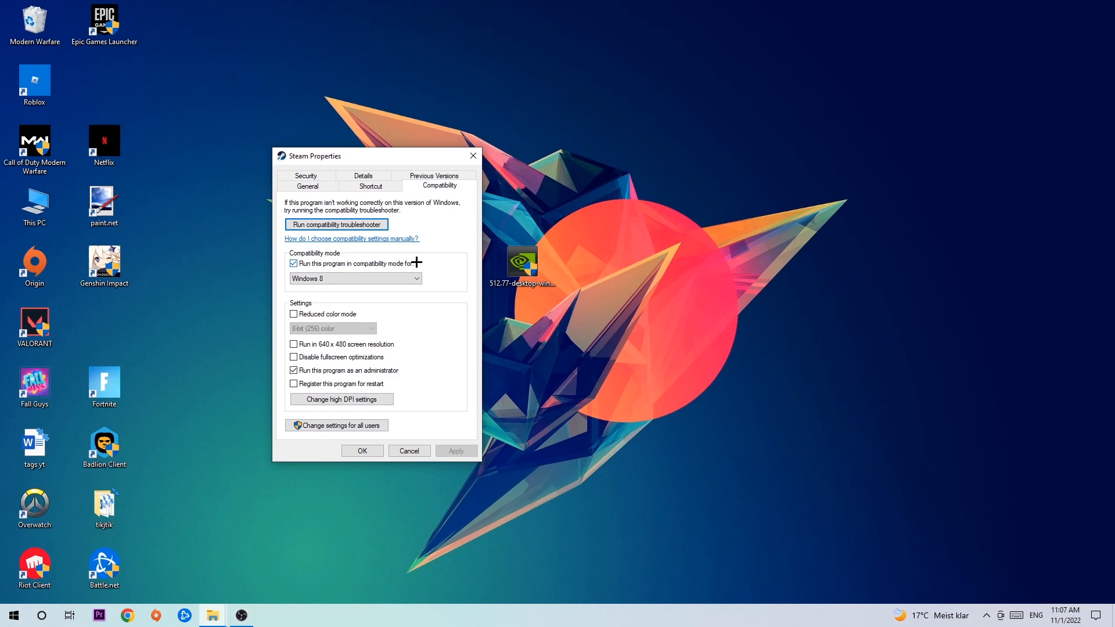
{"action": "mouse_move", "coordinate": [317, 365]}
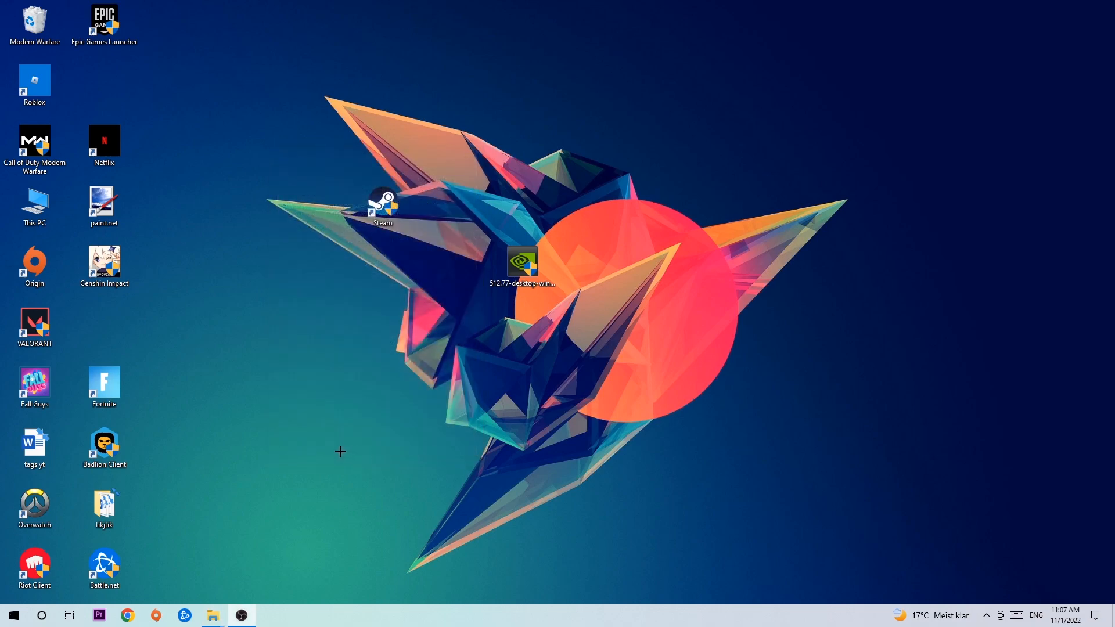
{"action": "mouse_move", "coordinate": [373, 428]}
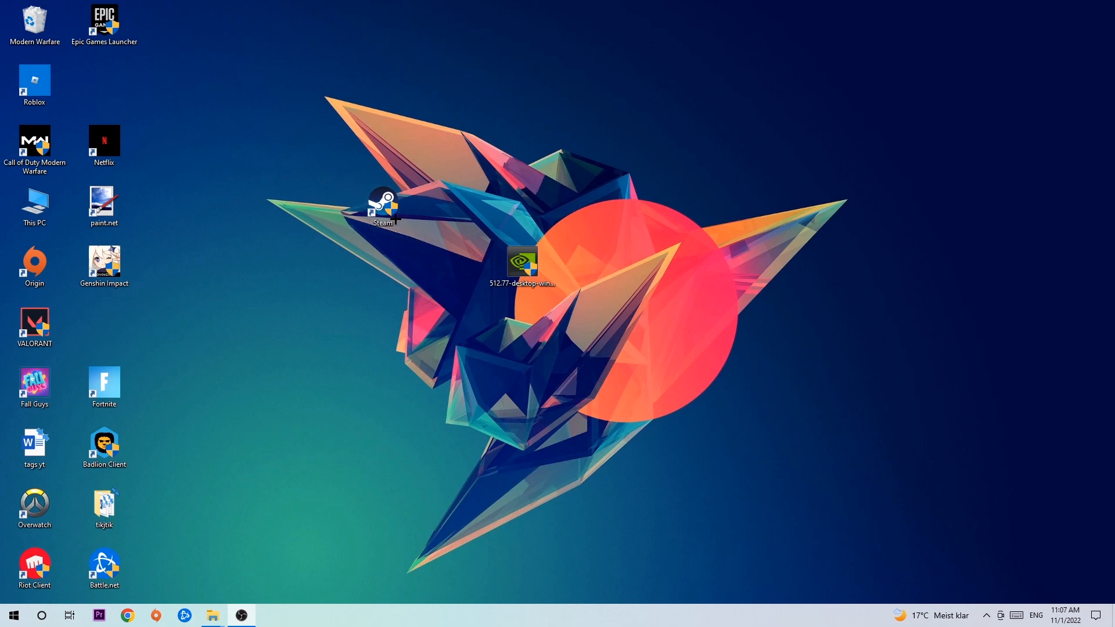
{"action": "left_click", "coordinate": [384, 206]}
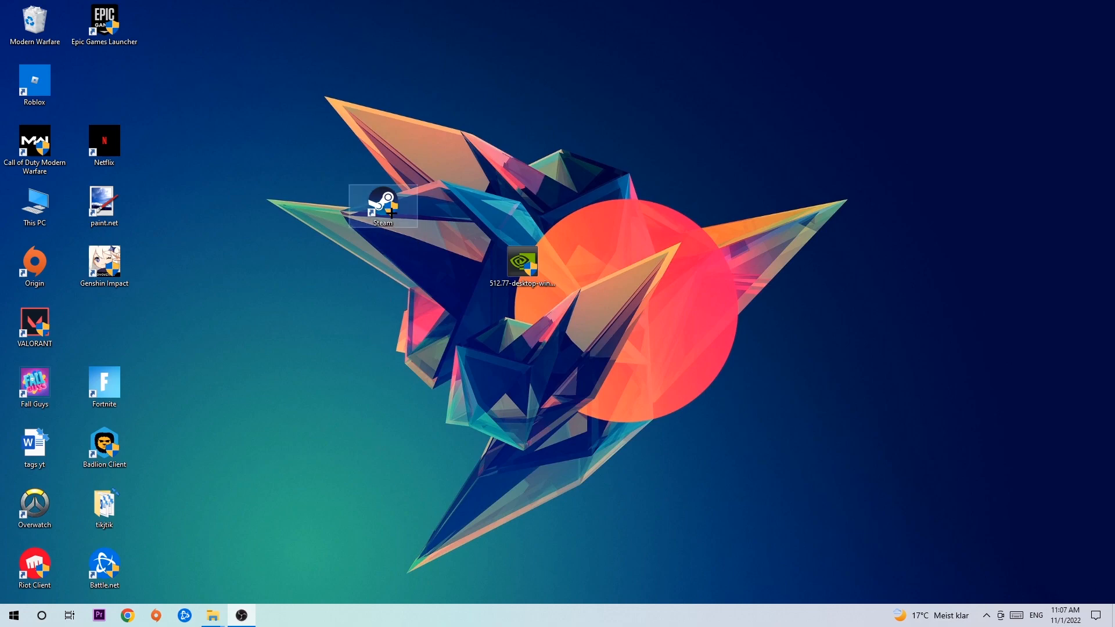
{"action": "mouse_move", "coordinate": [395, 158]}
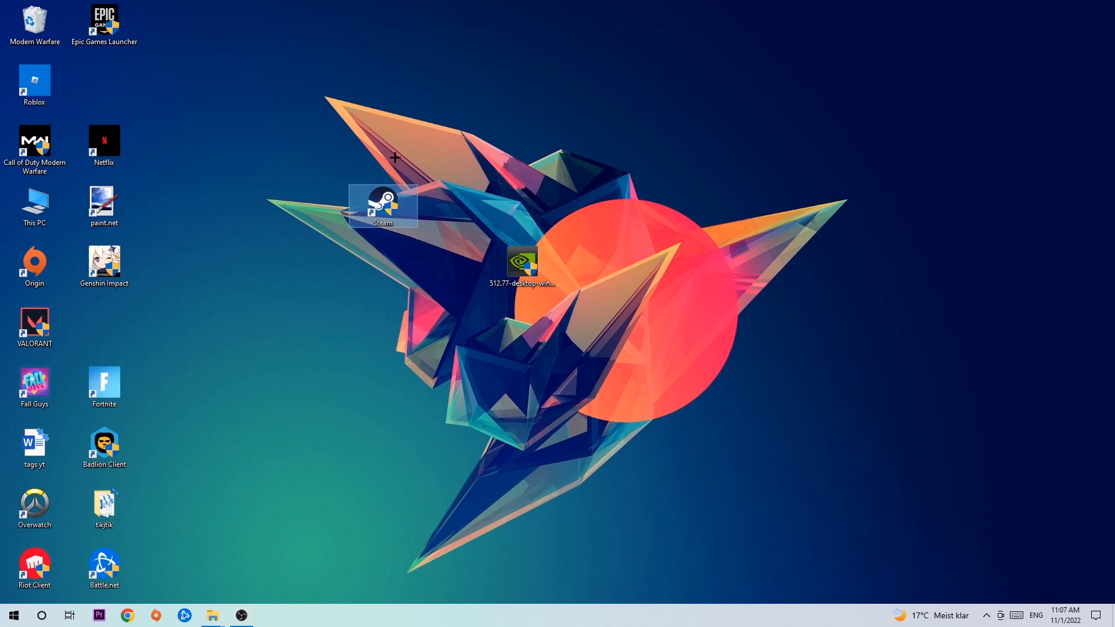